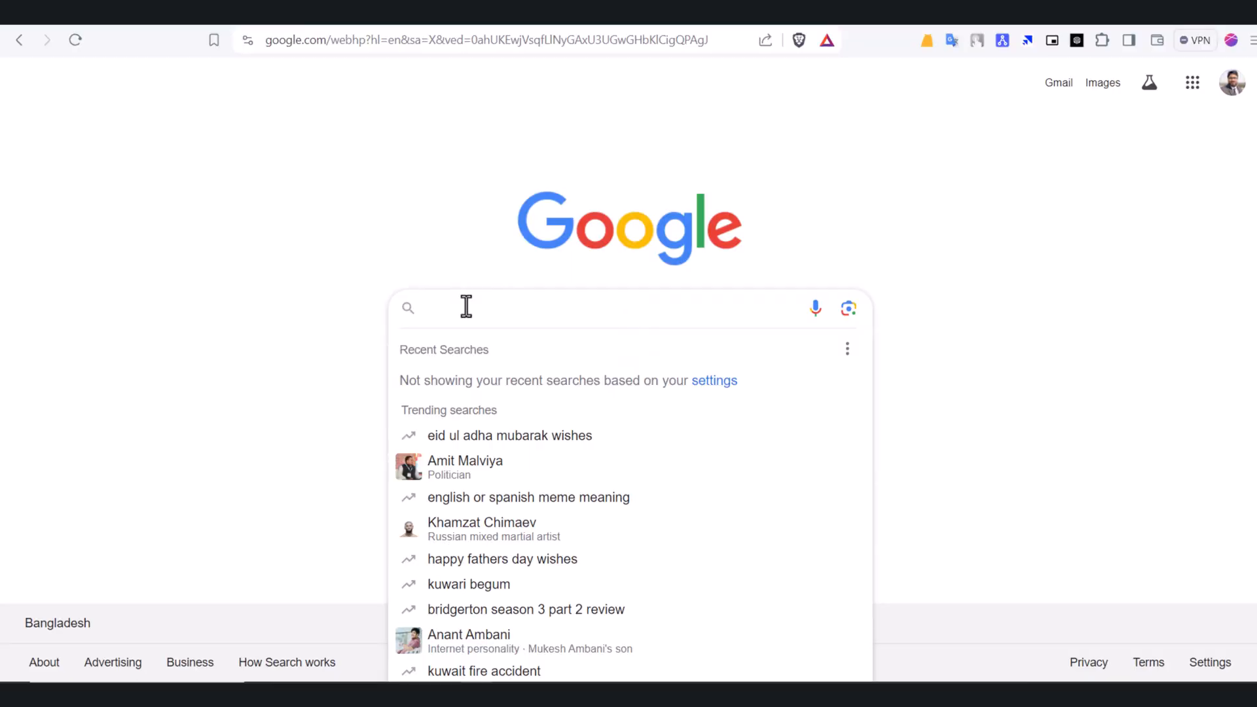
Step: Search Google for 'save all resources chrome extension' and open the Resources Saver Web Store result
text(save all resources c)
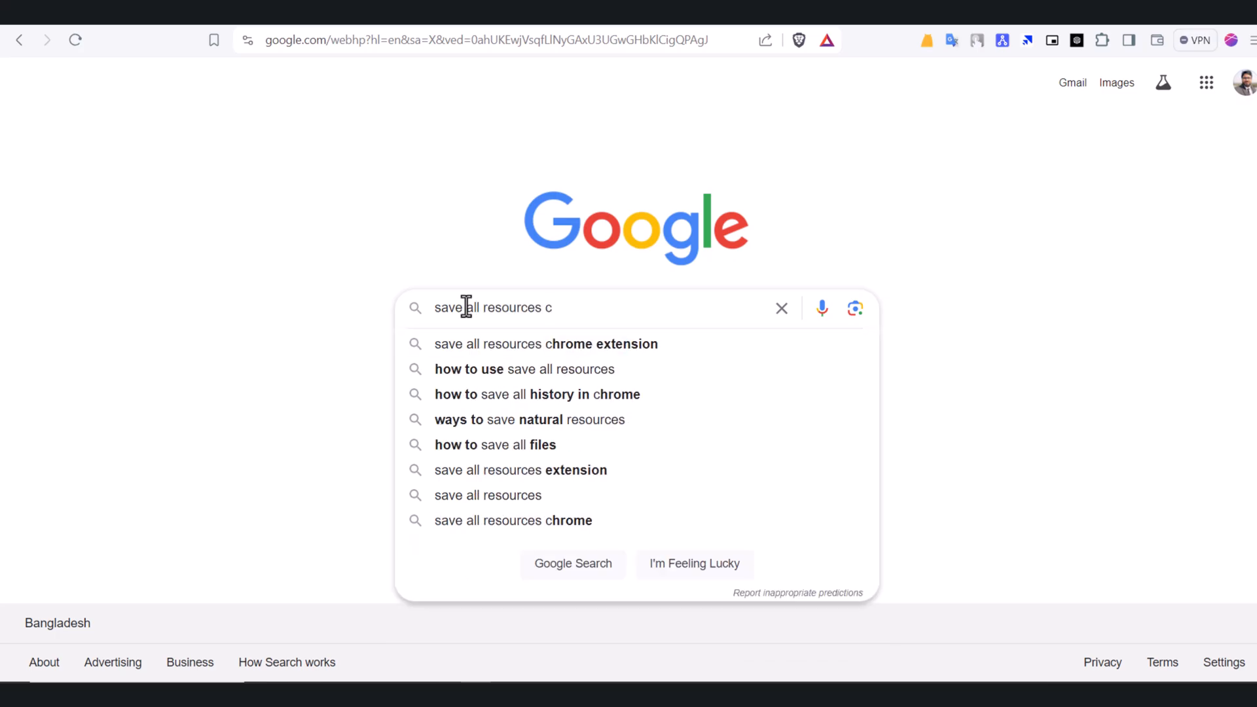
click(546, 344)
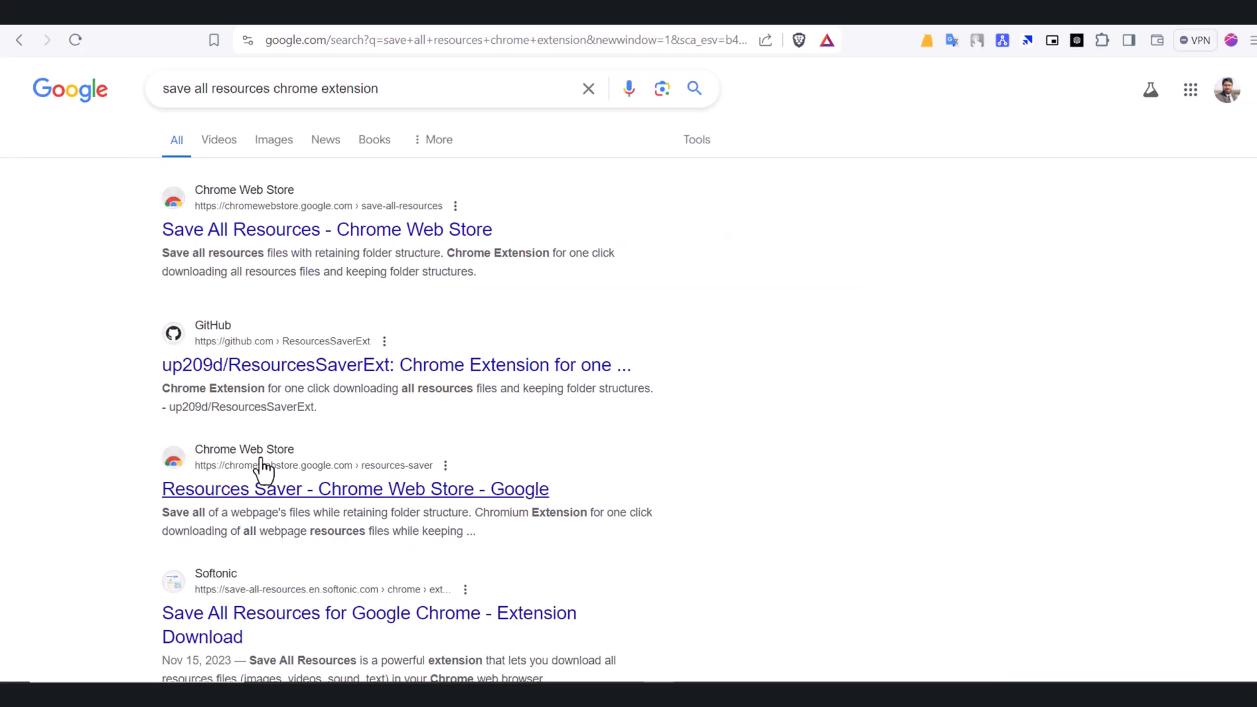
click(355, 488)
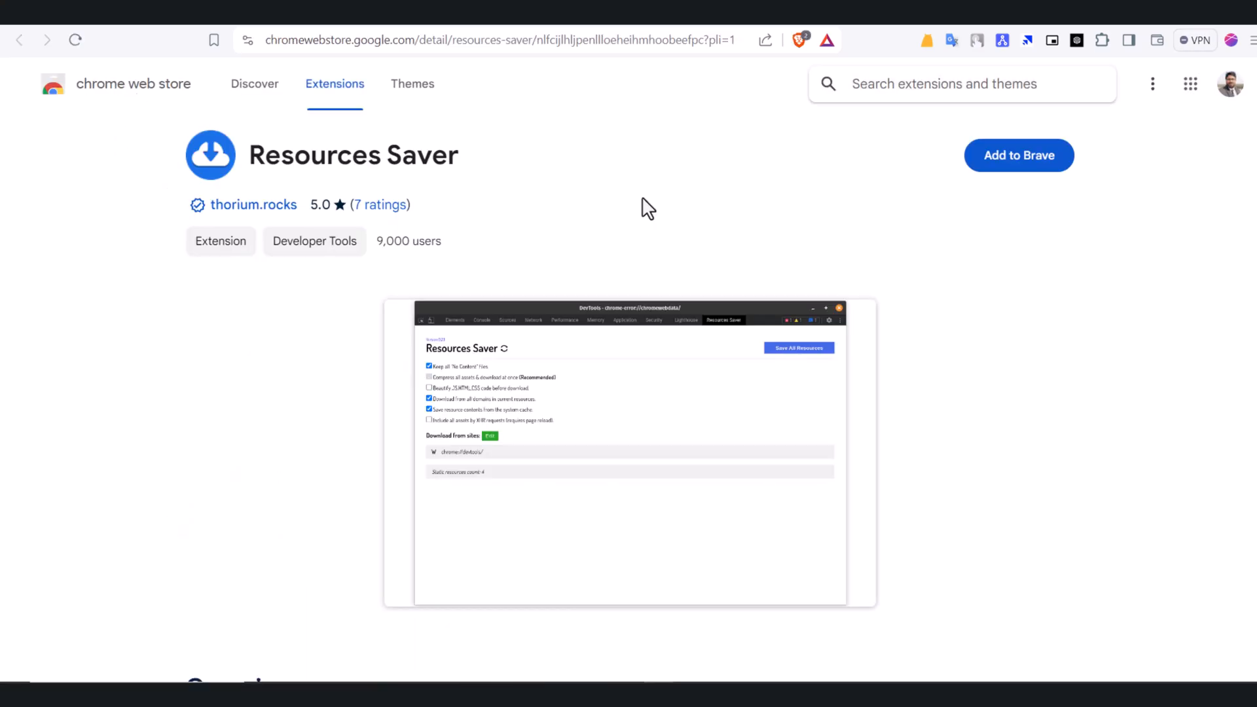
mouse_move(533, 197)
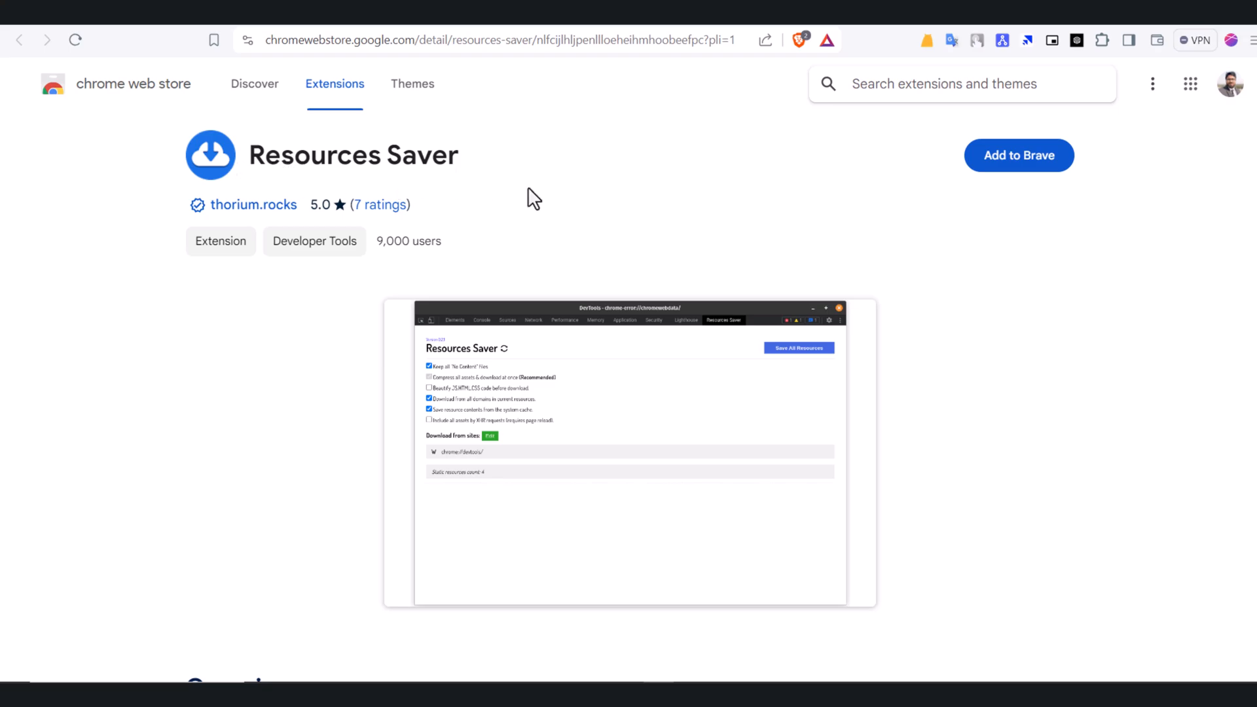
mouse_move(868, 191)
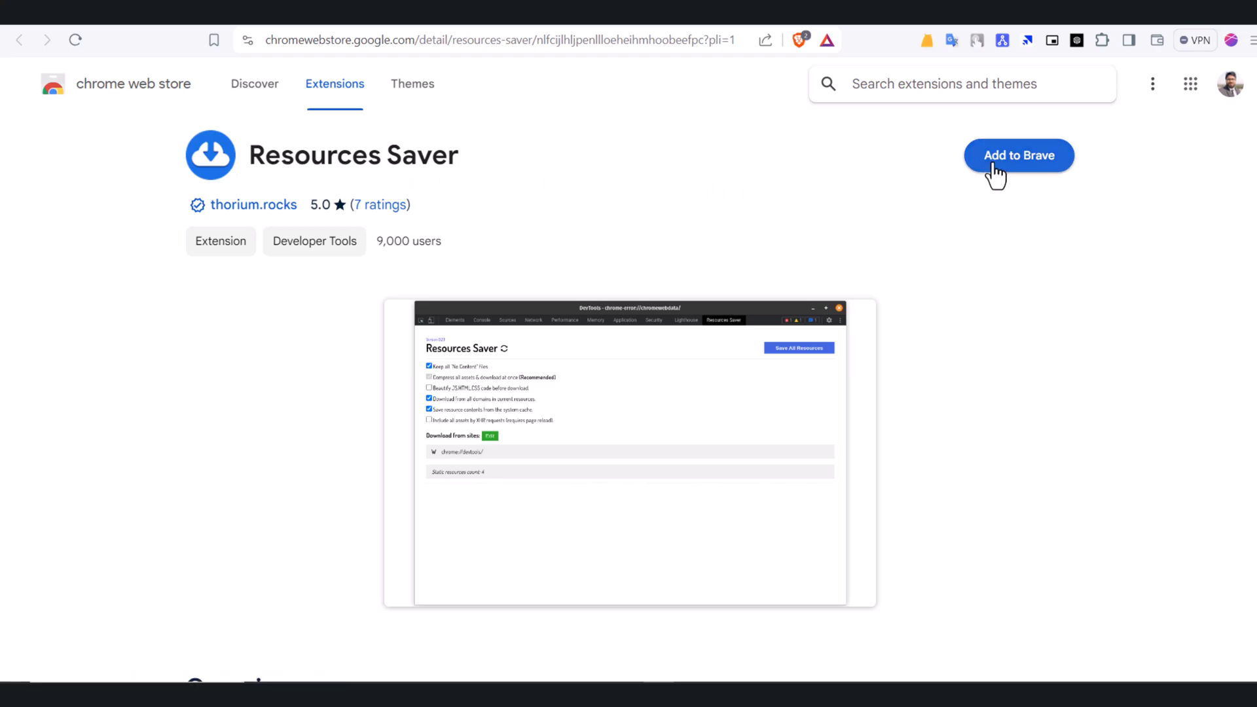
Step: Add the Resources Saver extension to Brave and confirm the installation
click(1019, 155)
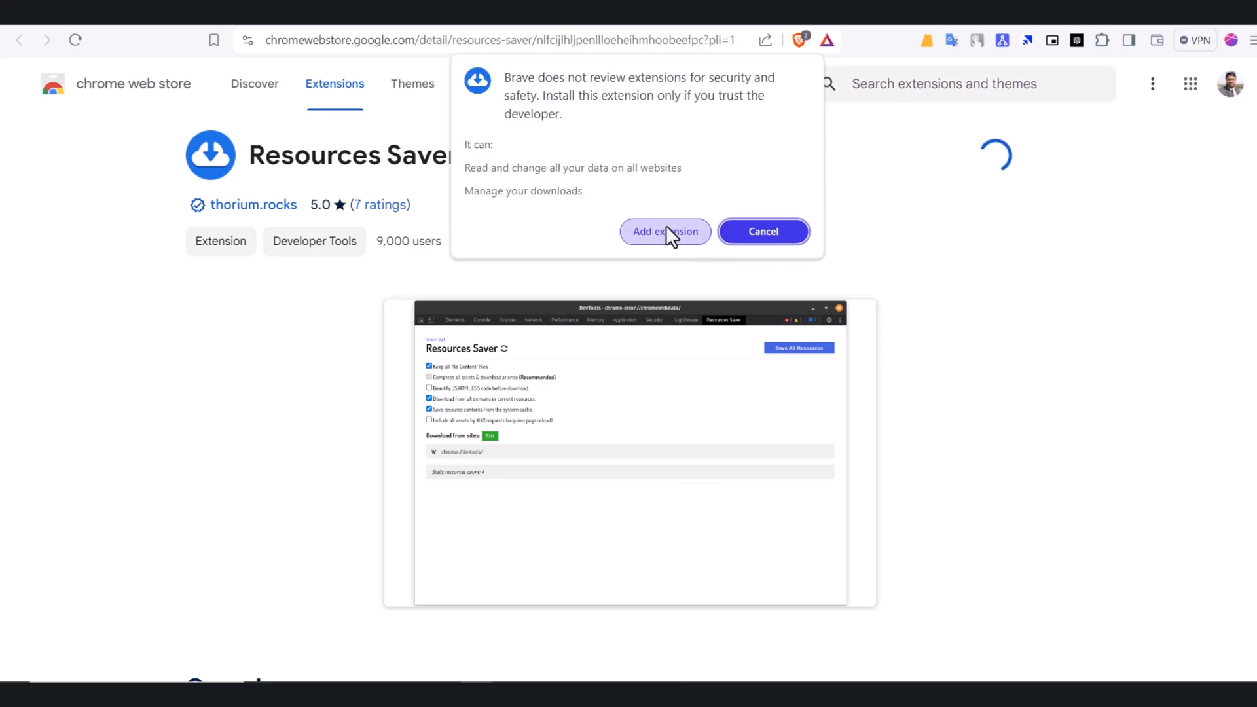
click(663, 232)
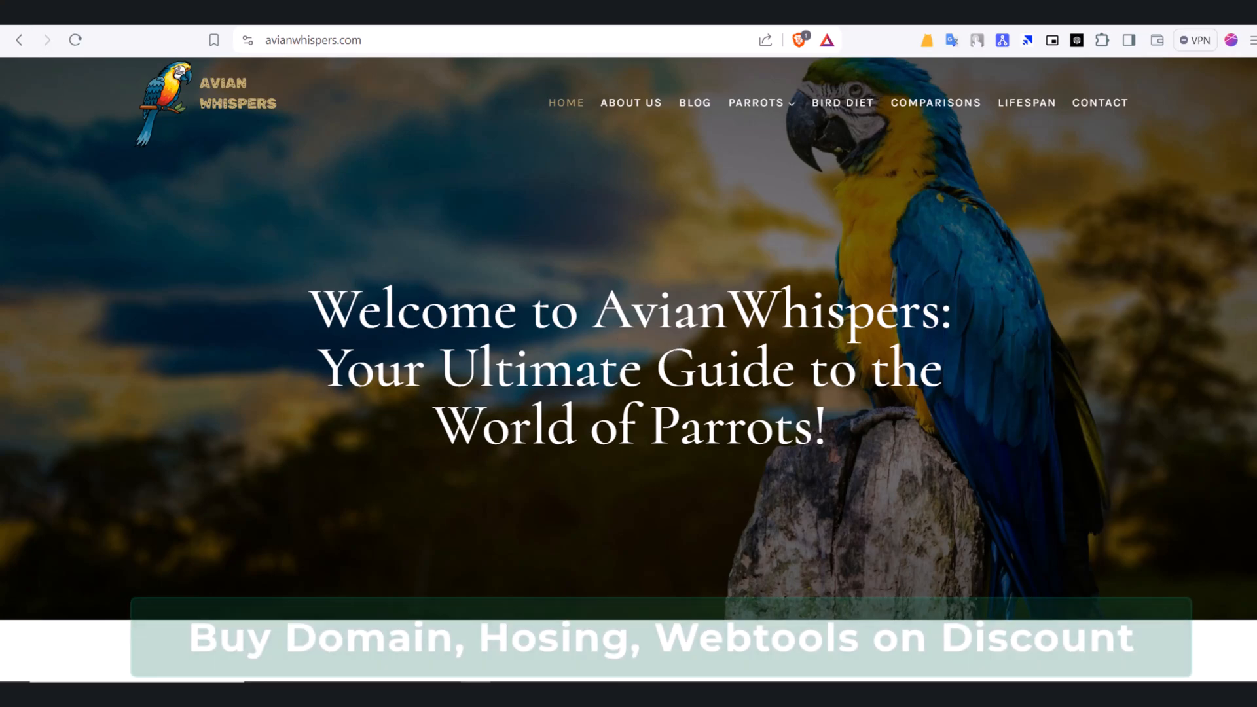
scroll(down, 3)
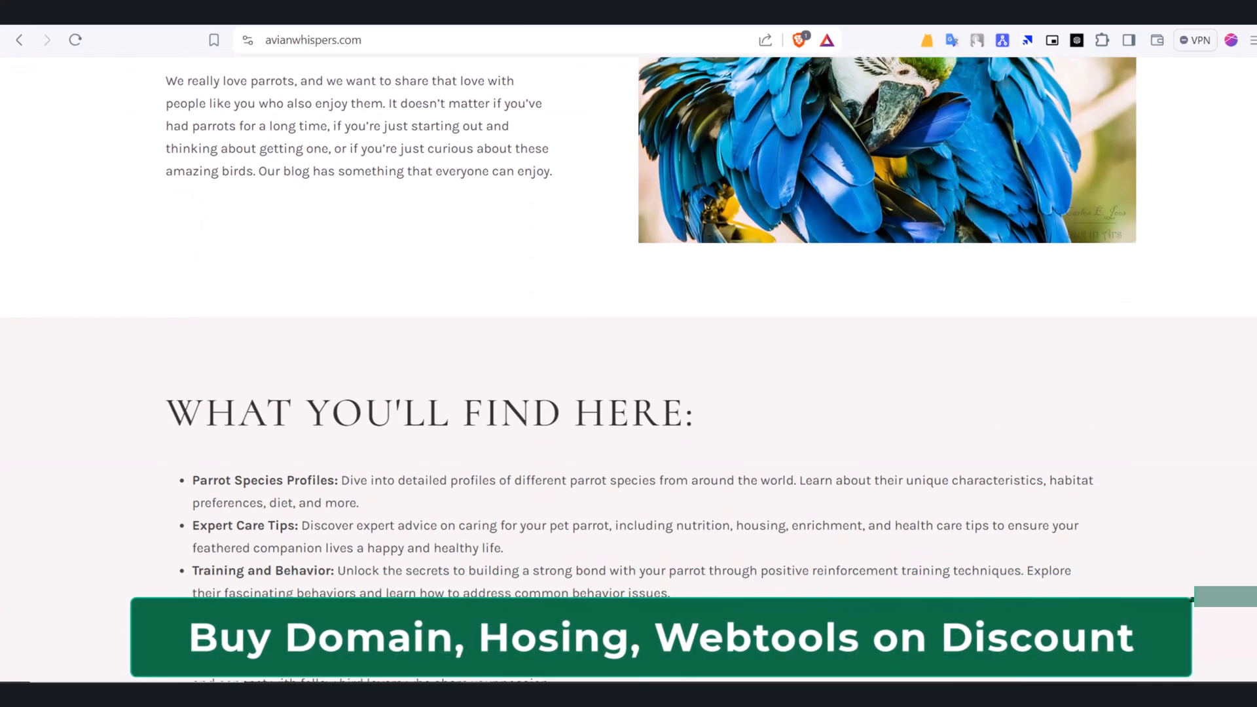
scroll(up, 3)
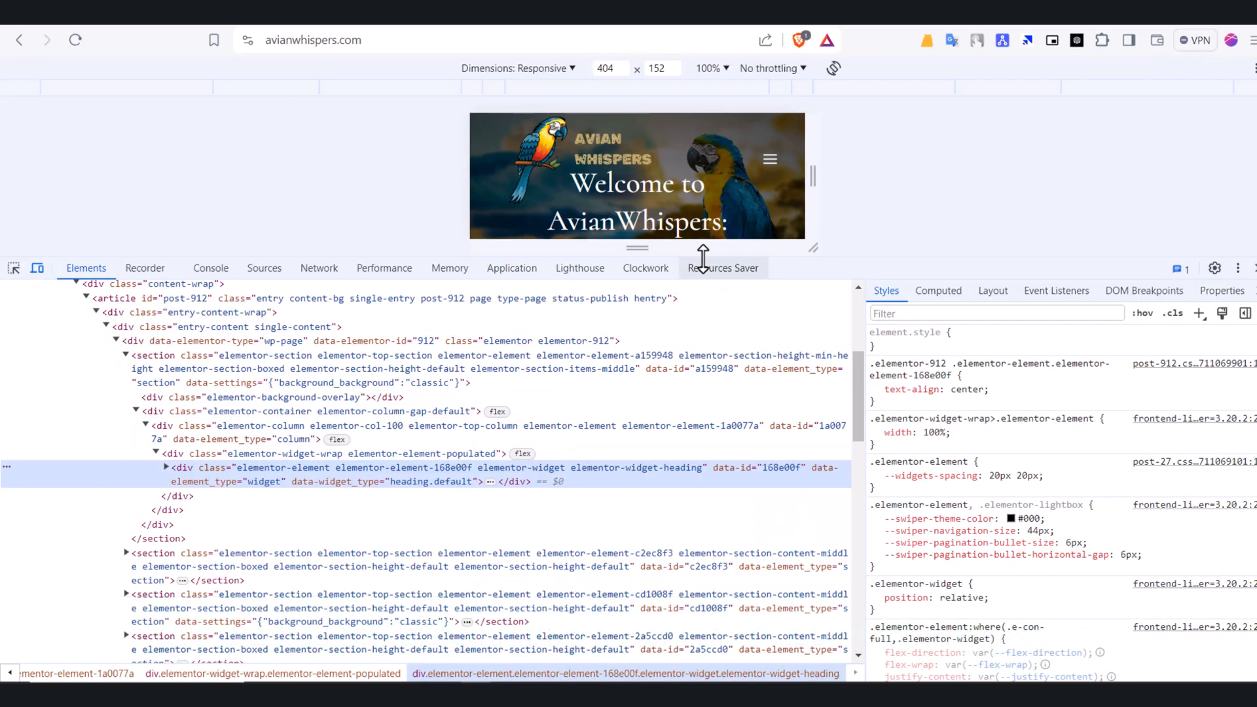
Step: Save all site resources with Resources Saver as avianwhispers.com.zip in Downloads and open the archive
click(721, 267)
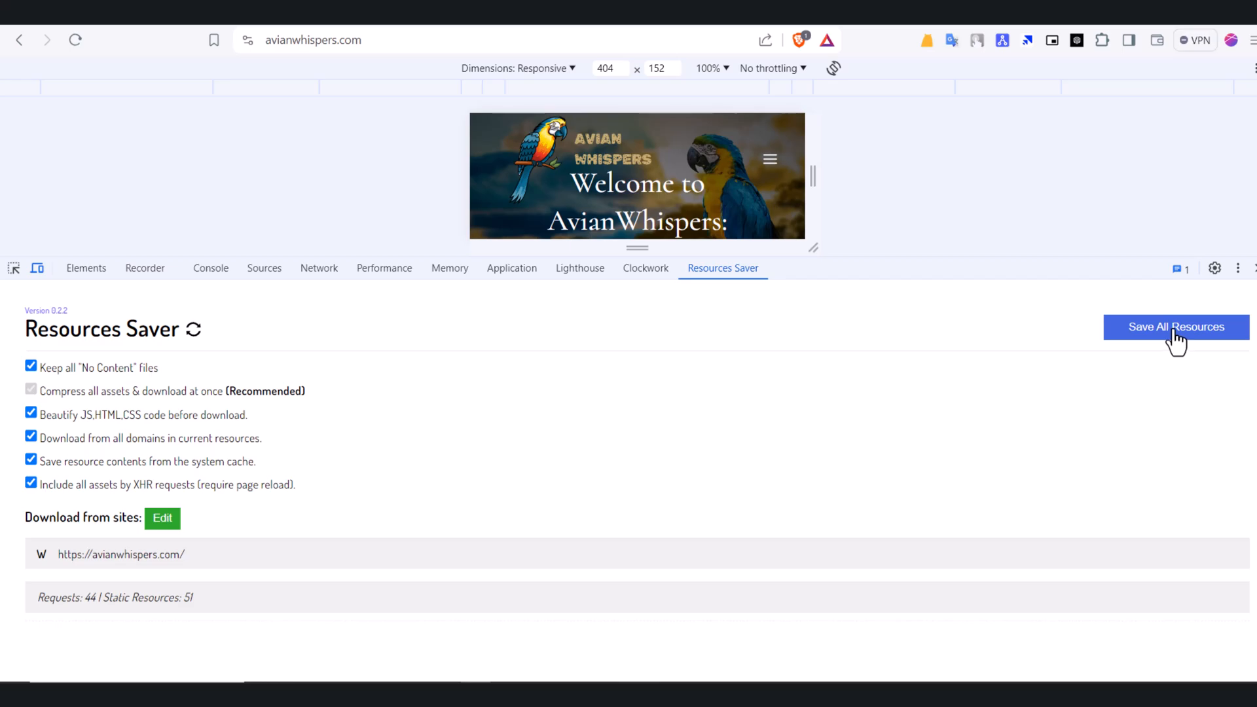
click(1176, 327)
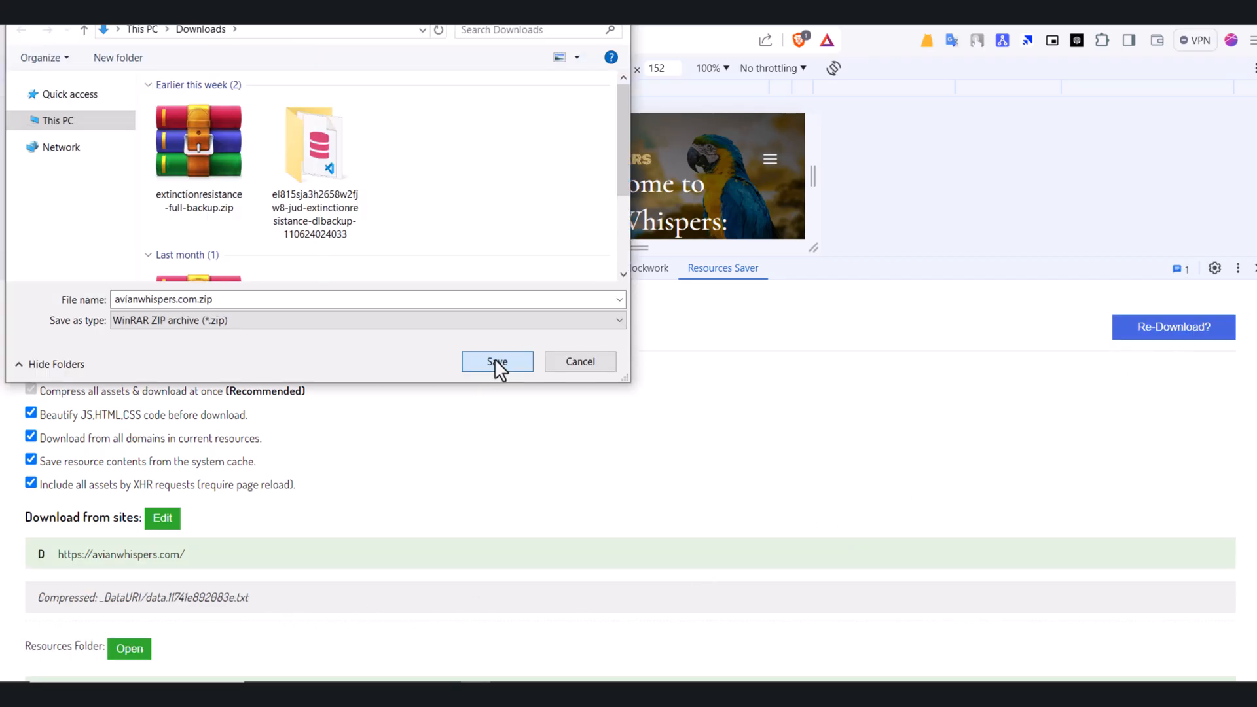
click(497, 361)
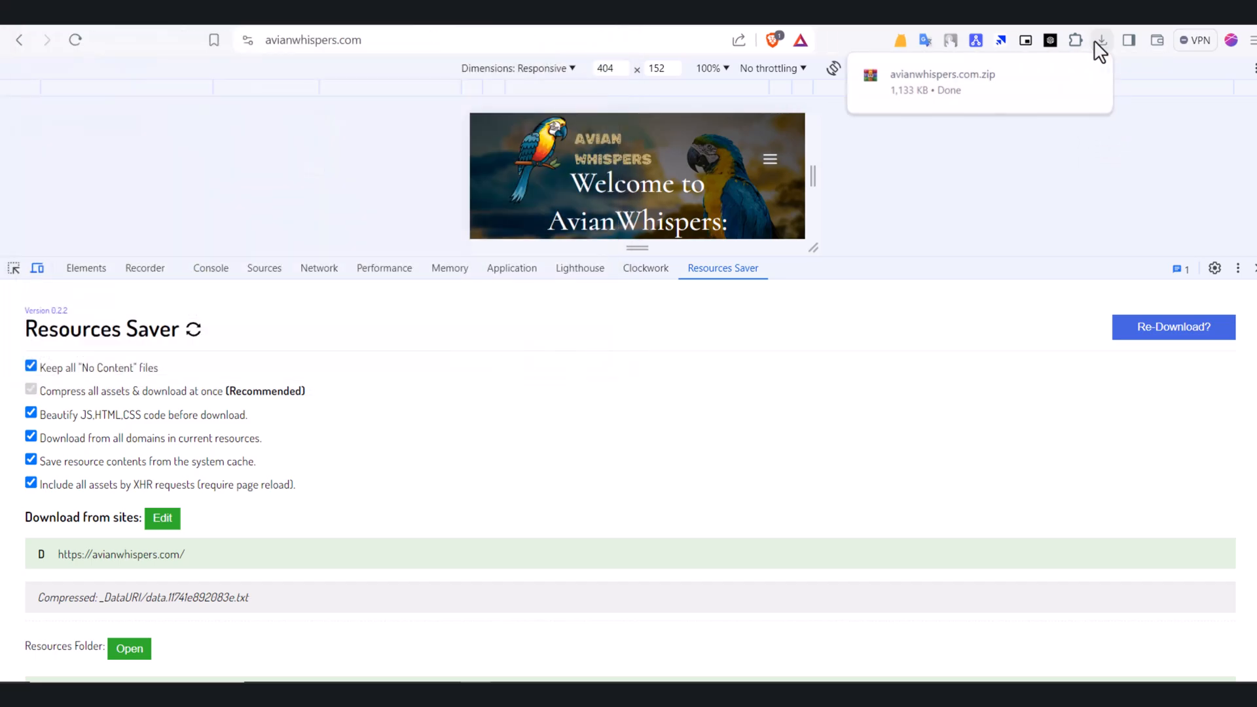
click(1099, 41)
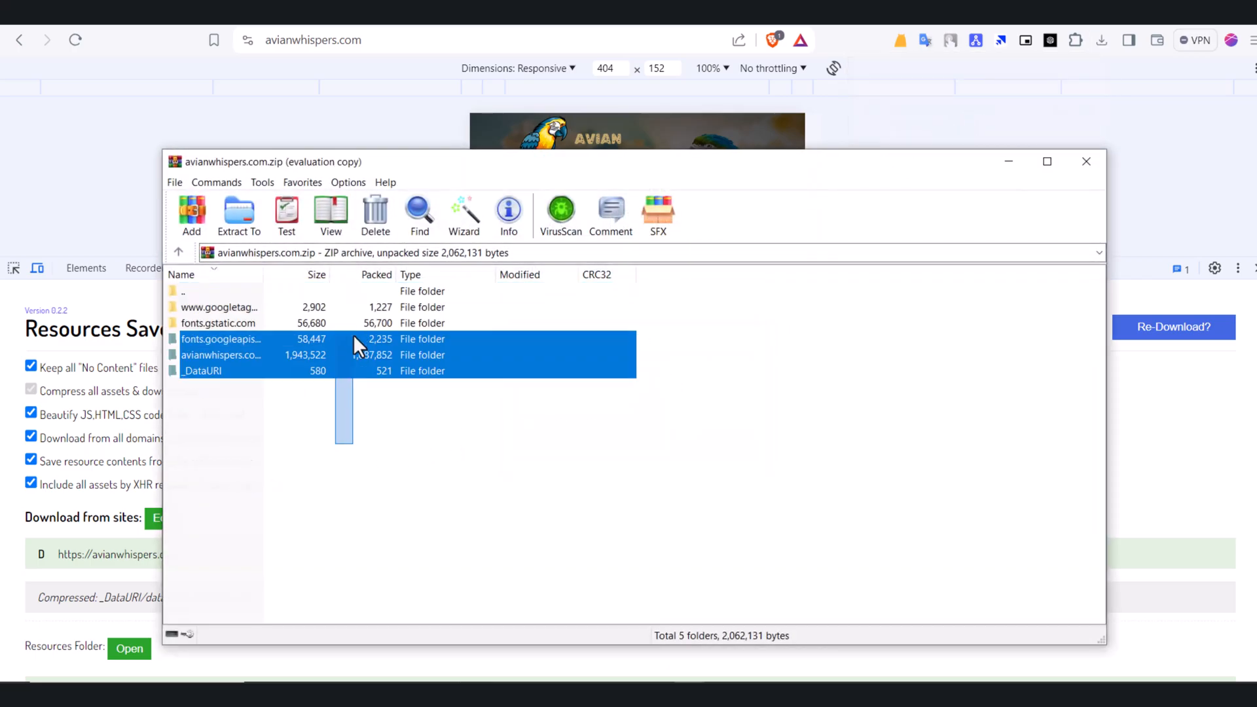
Step: Extract the archive into Downloads and open index.html from the avianwhispers.com folder
click(238, 214)
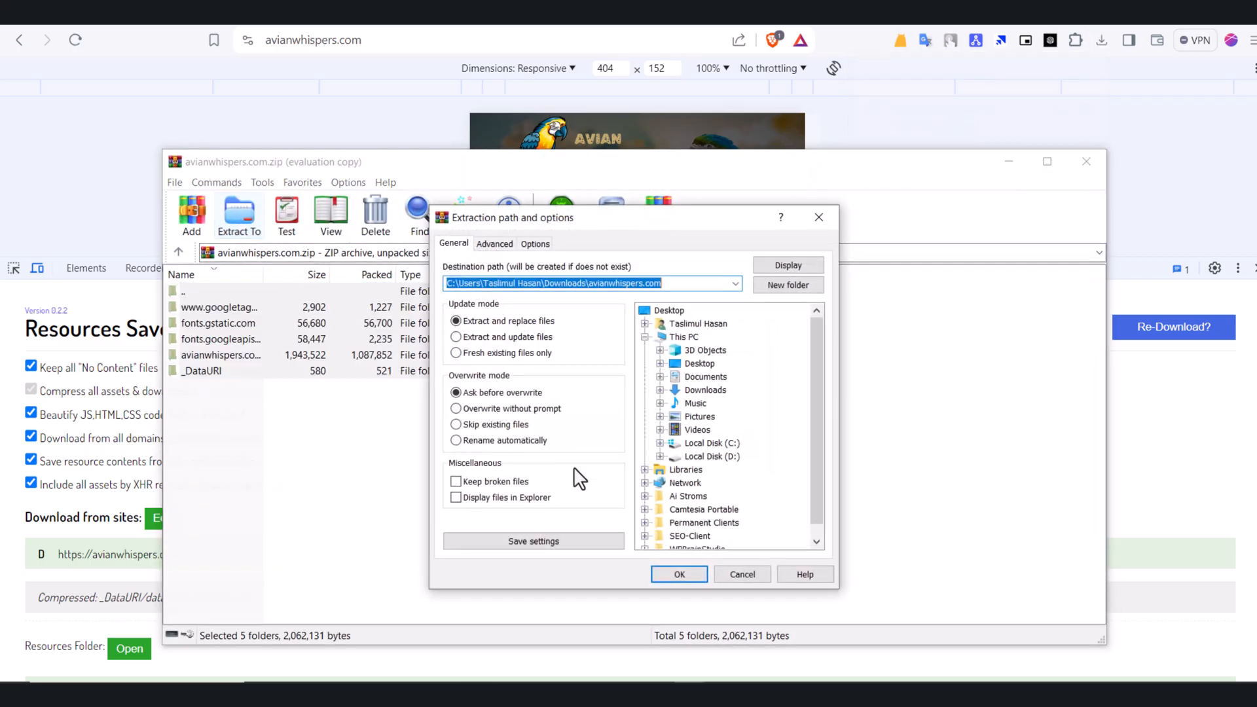
click(678, 573)
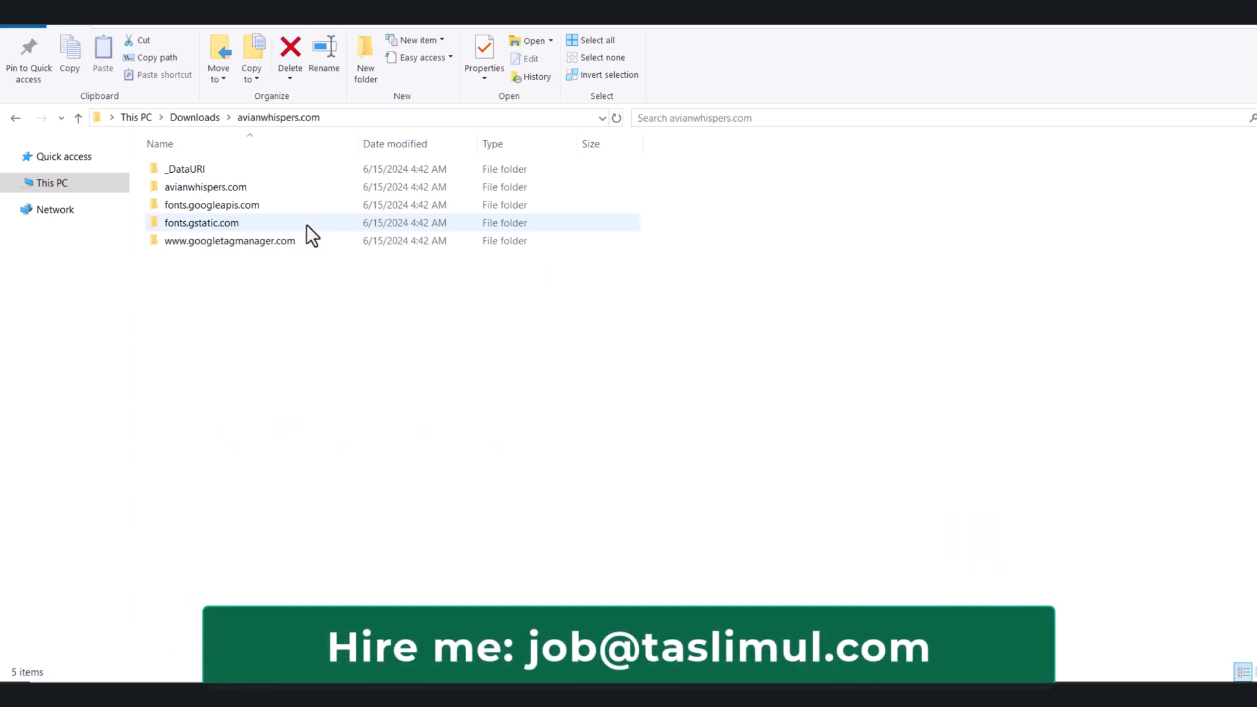
click(206, 187)
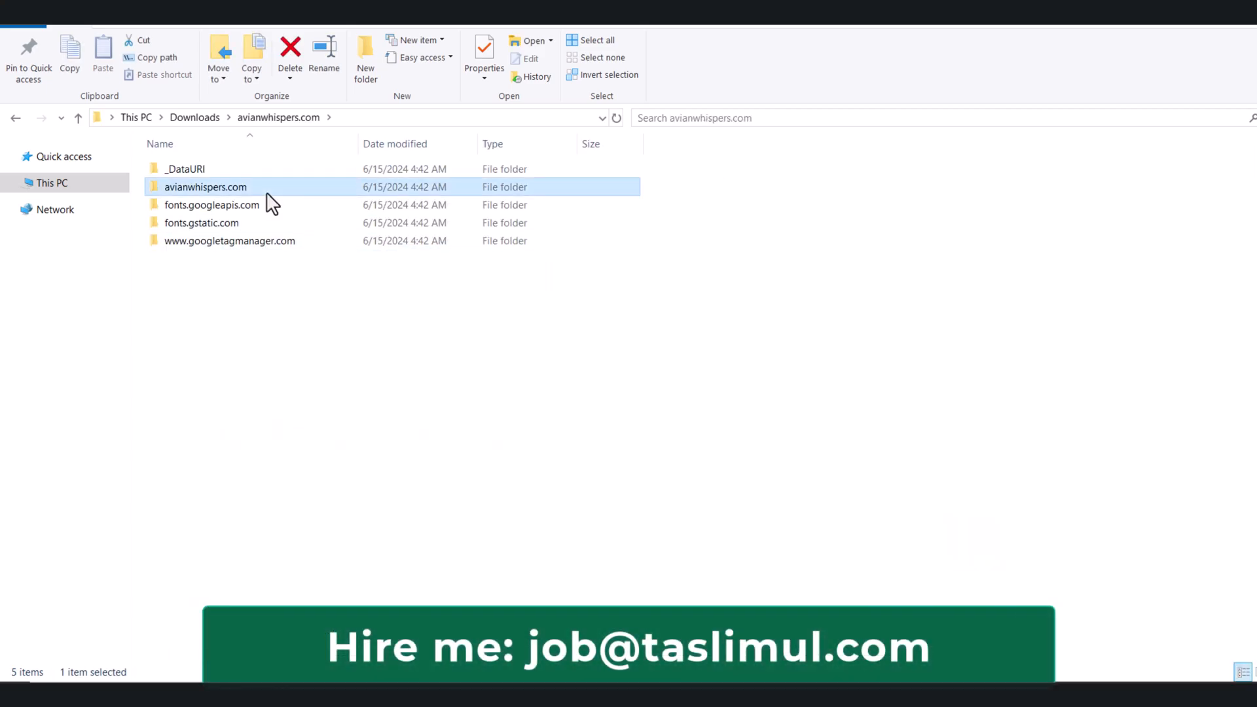
double_click(205, 187)
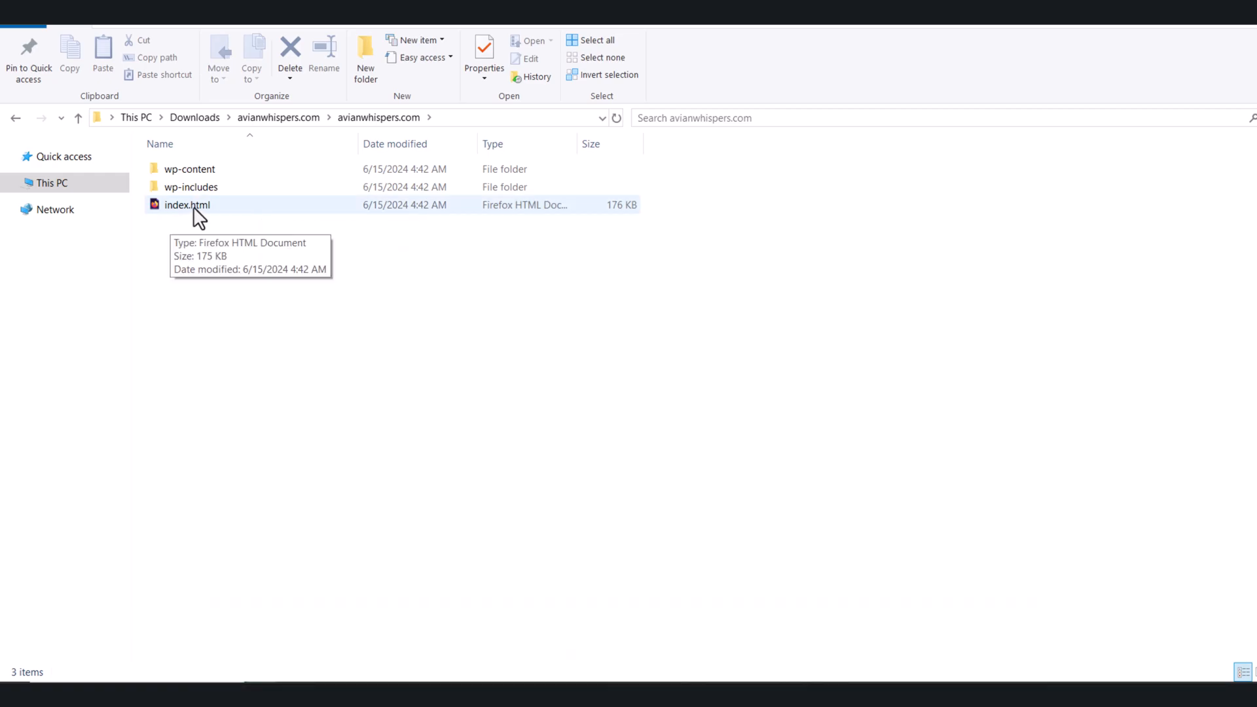
double_click(187, 204)
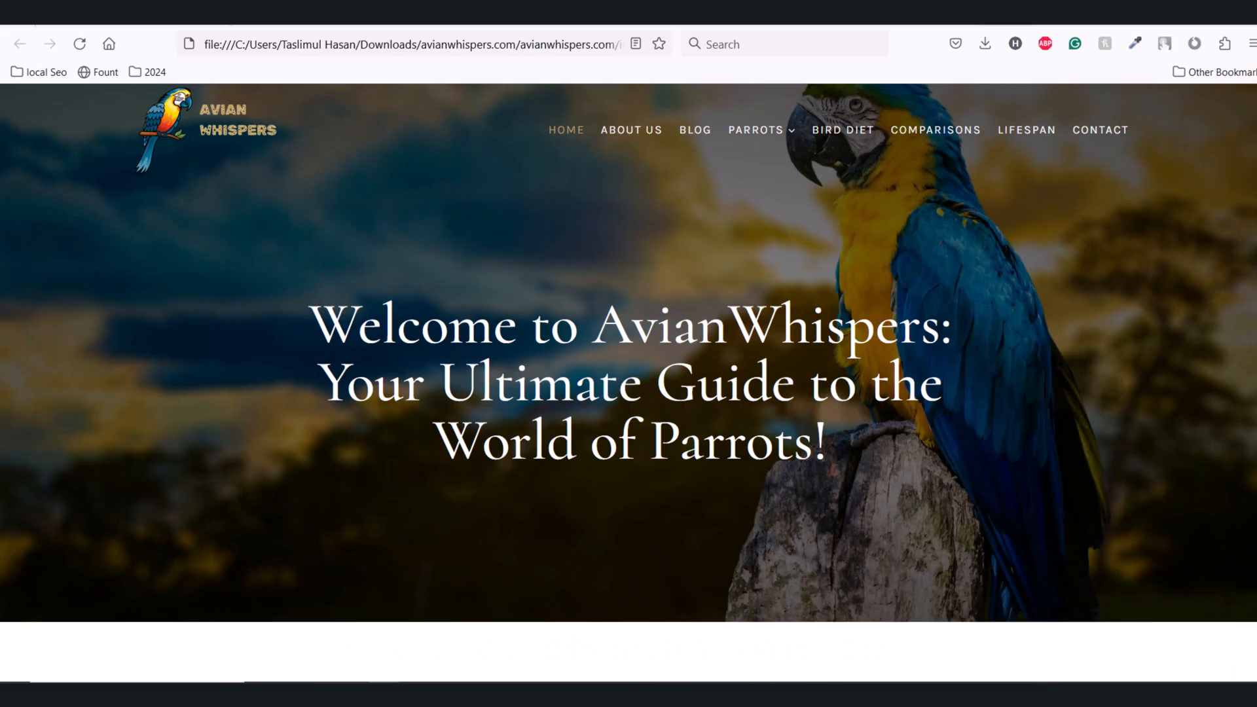
Step: Look over the offline AvianWhispers homepage in Firefox and select the hero heading text
scroll(down, 3)
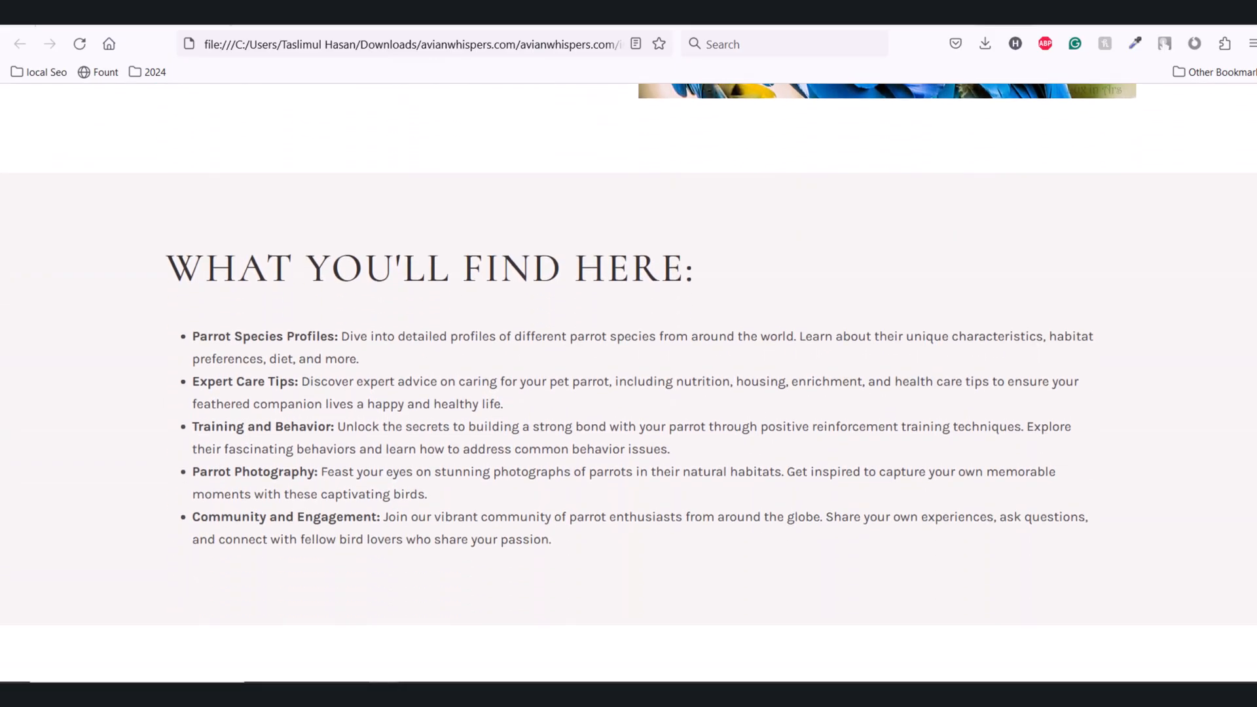
scroll(down, 3)
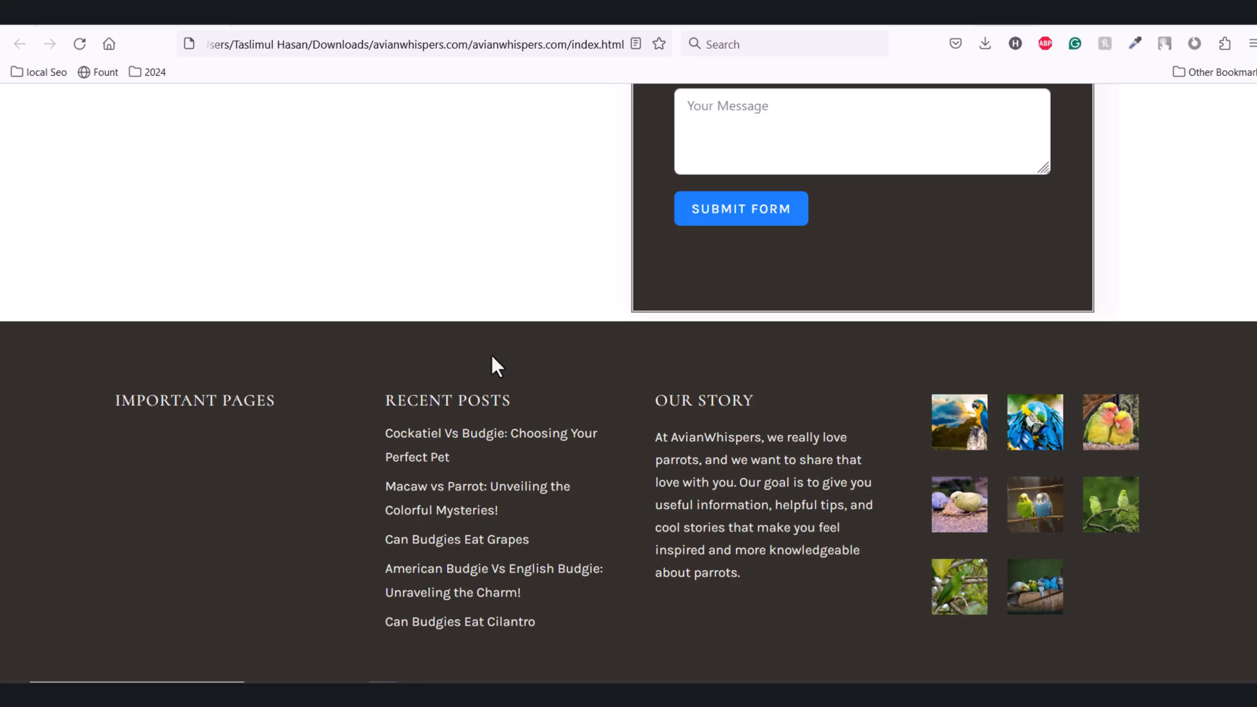
scroll(up, 3)
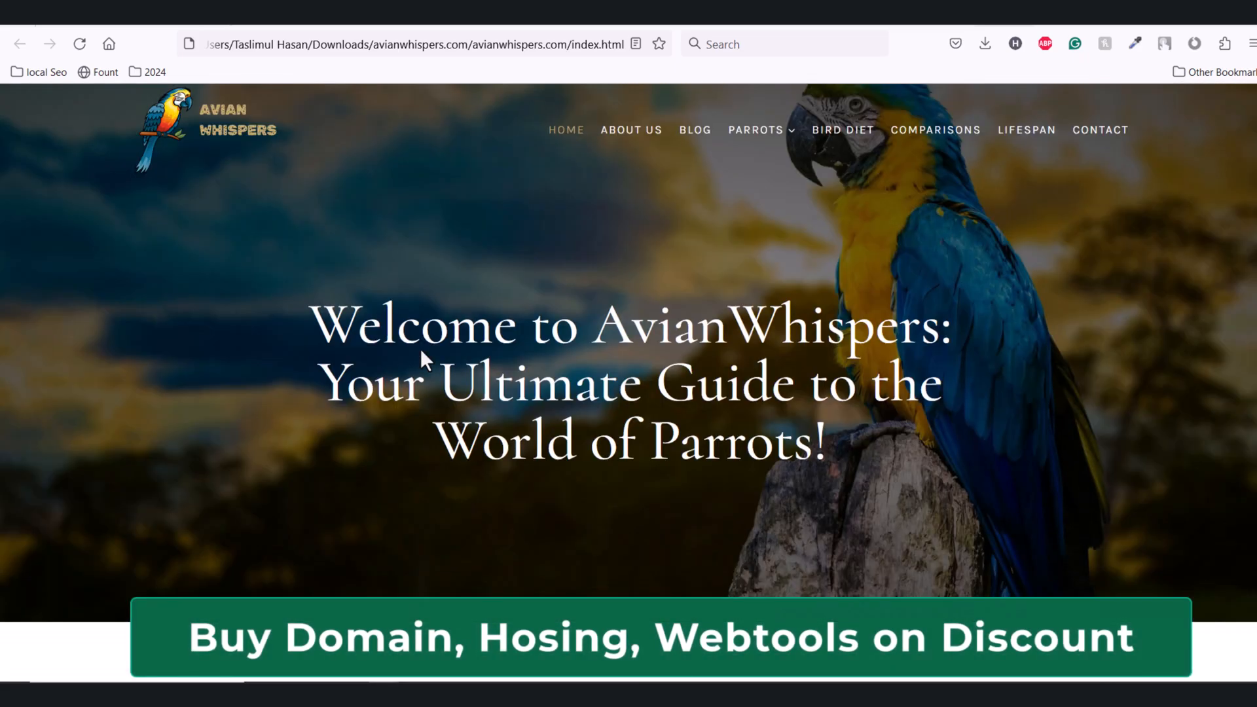
drag(313, 325, 786, 437)
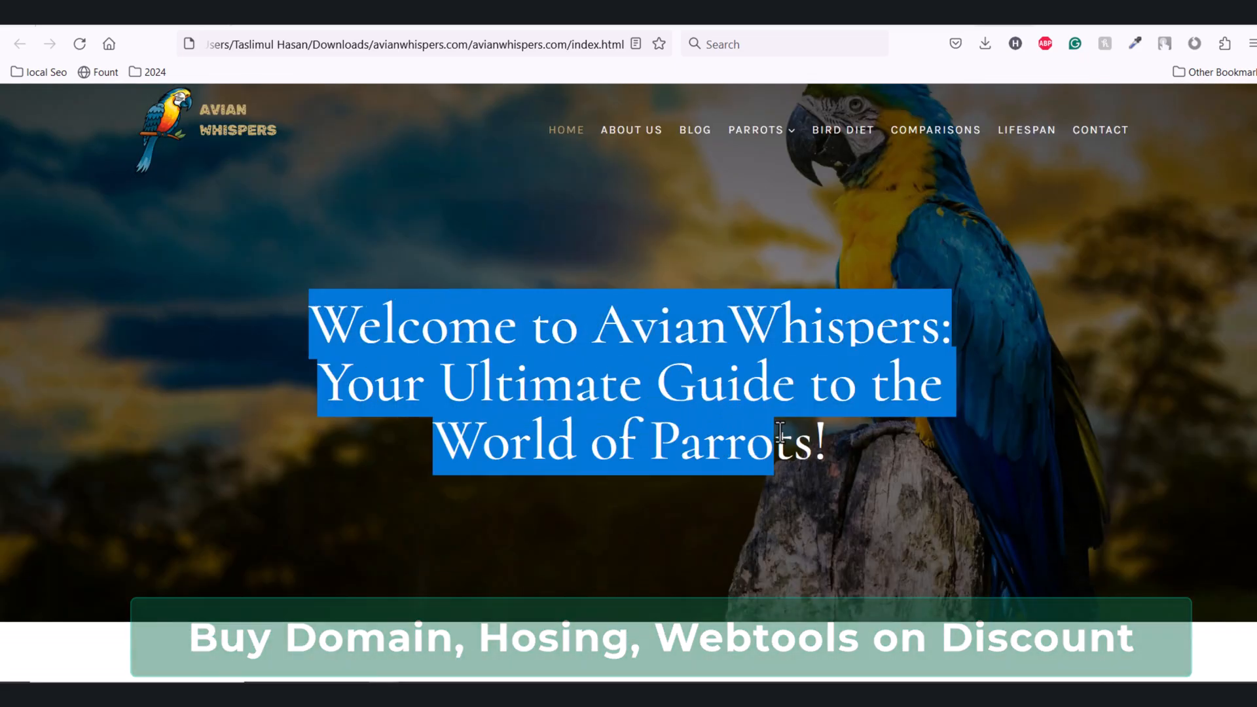
right_click(774, 434)
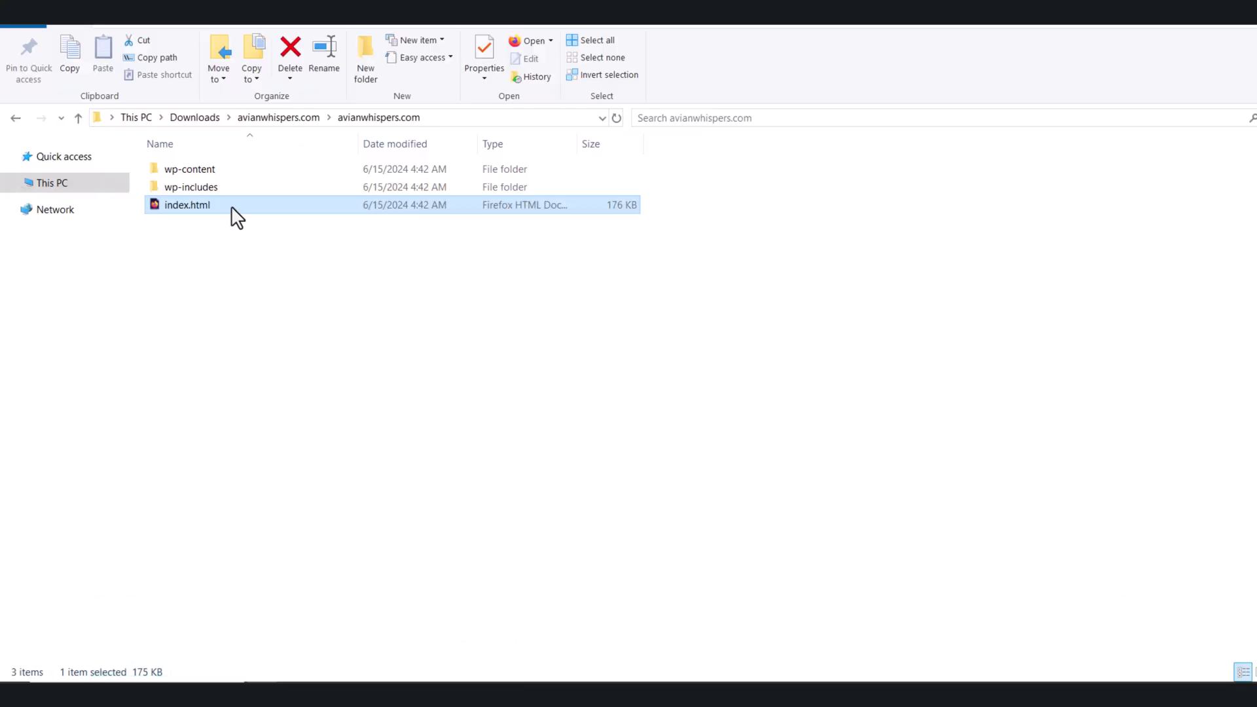
Step: Open index.html with 'Edit with Notepad++' from File Explorer
right_click(187, 205)
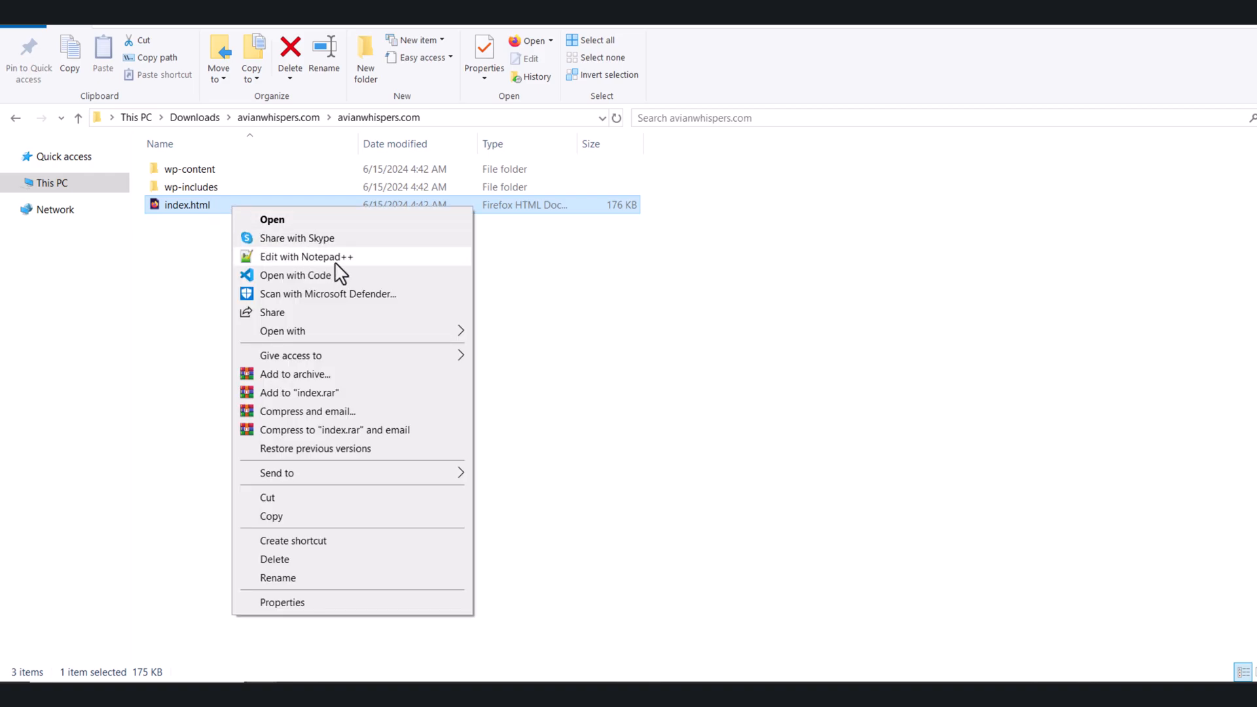
click(294, 273)
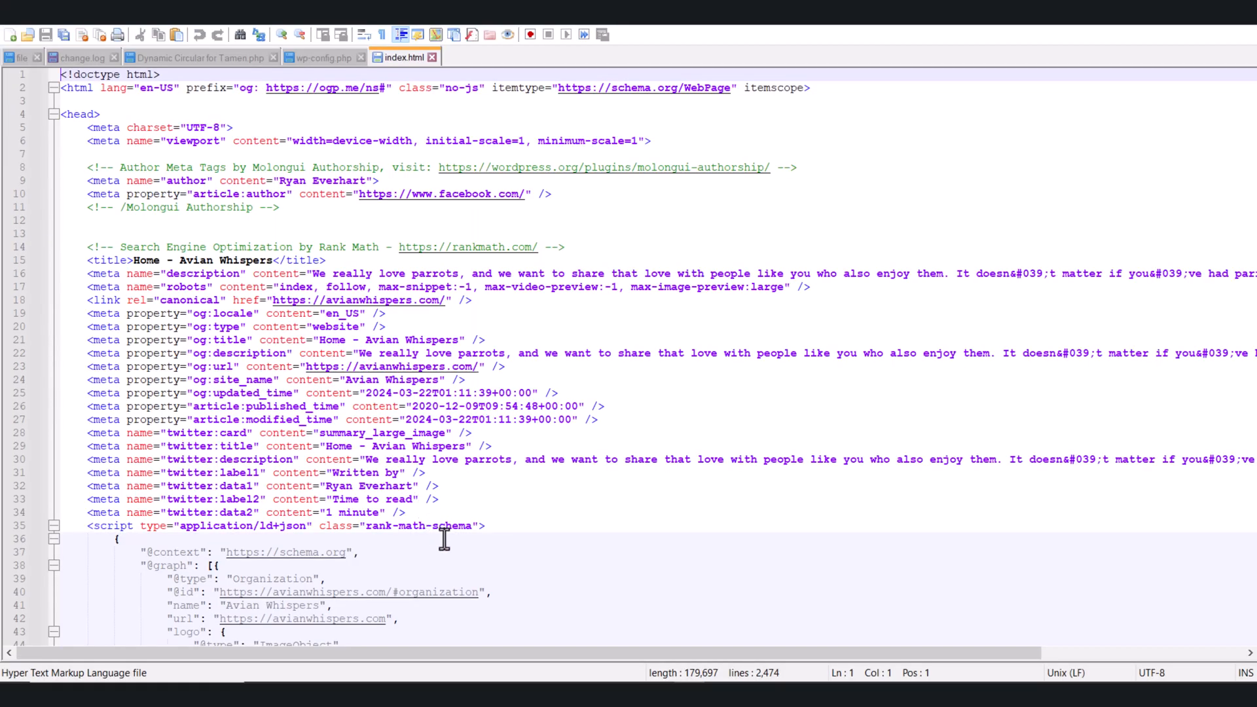
Step: Find the h3 hero heading and rewrite its second line to 'Taslimul Hasan'
key(Ctrl+f)
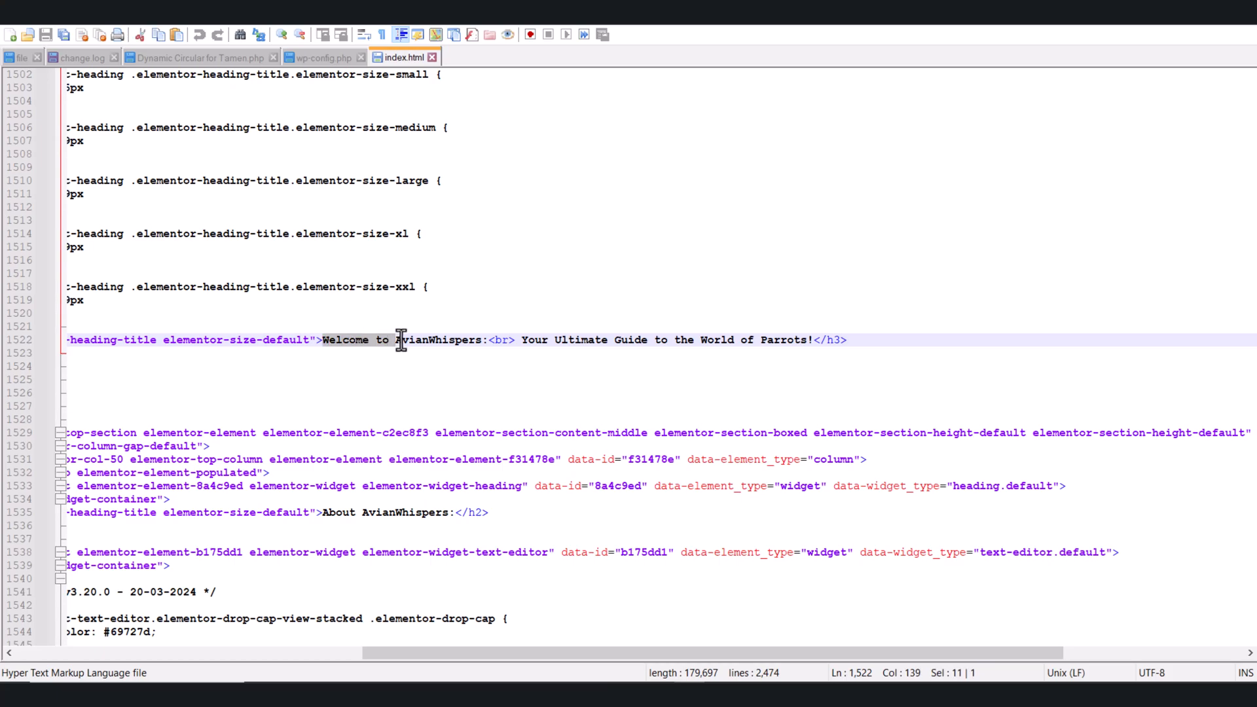
drag(392, 339, 483, 339)
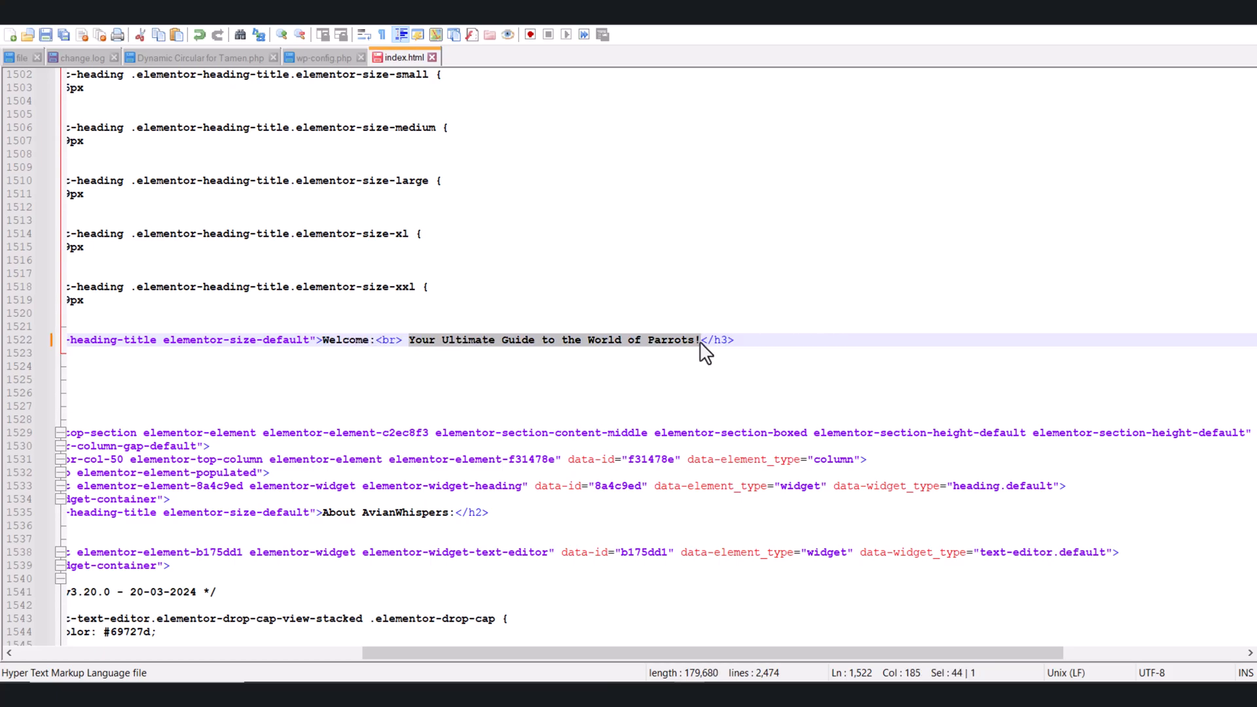
text(Taslimul Hasan)
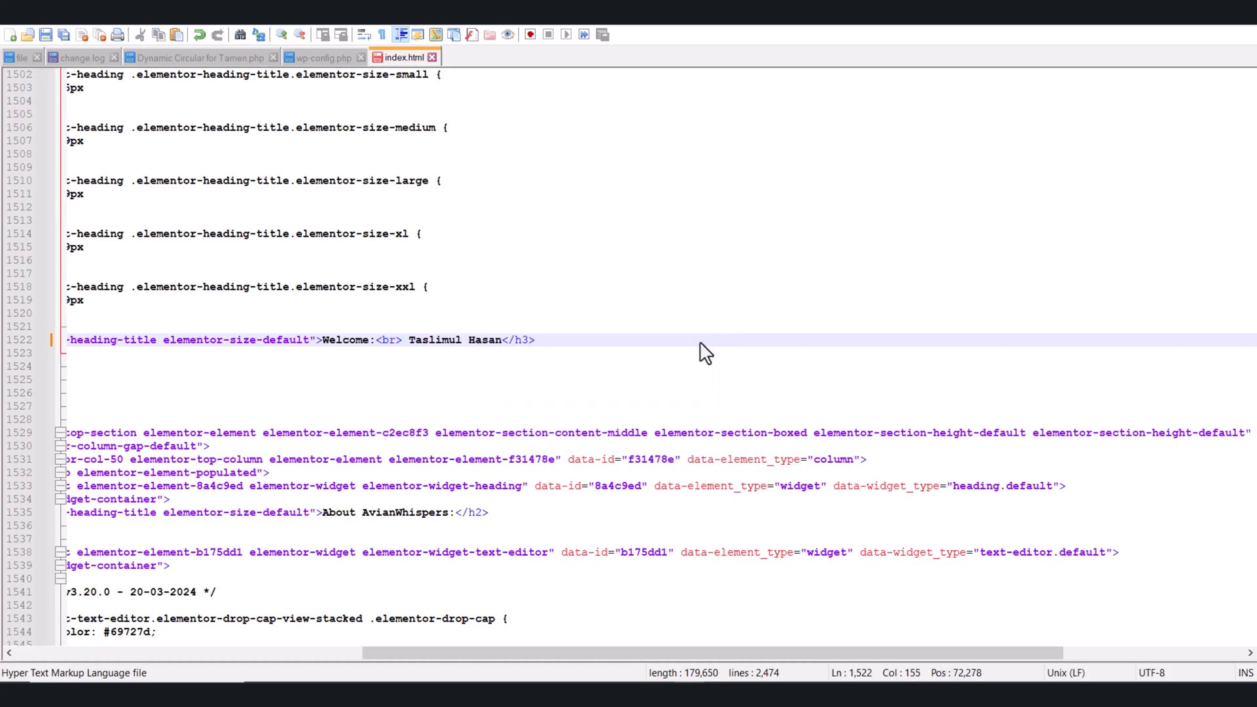
mouse_move(344, 653)
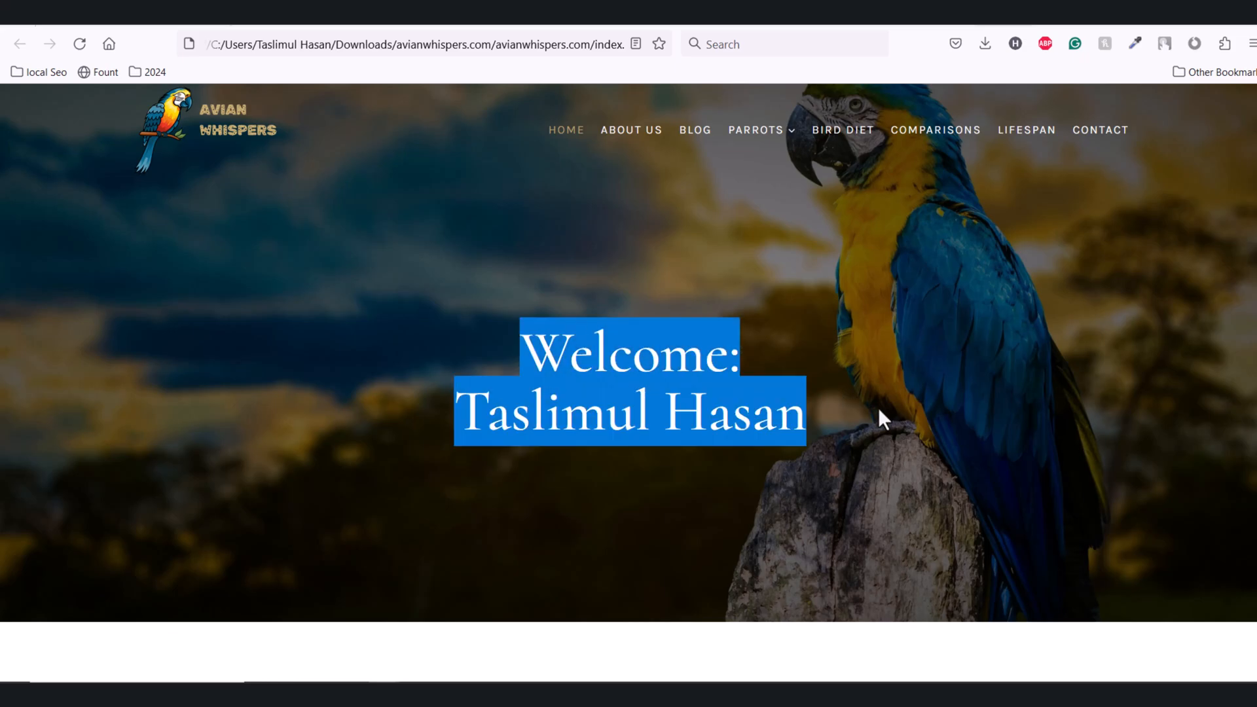
scroll(down, 3)
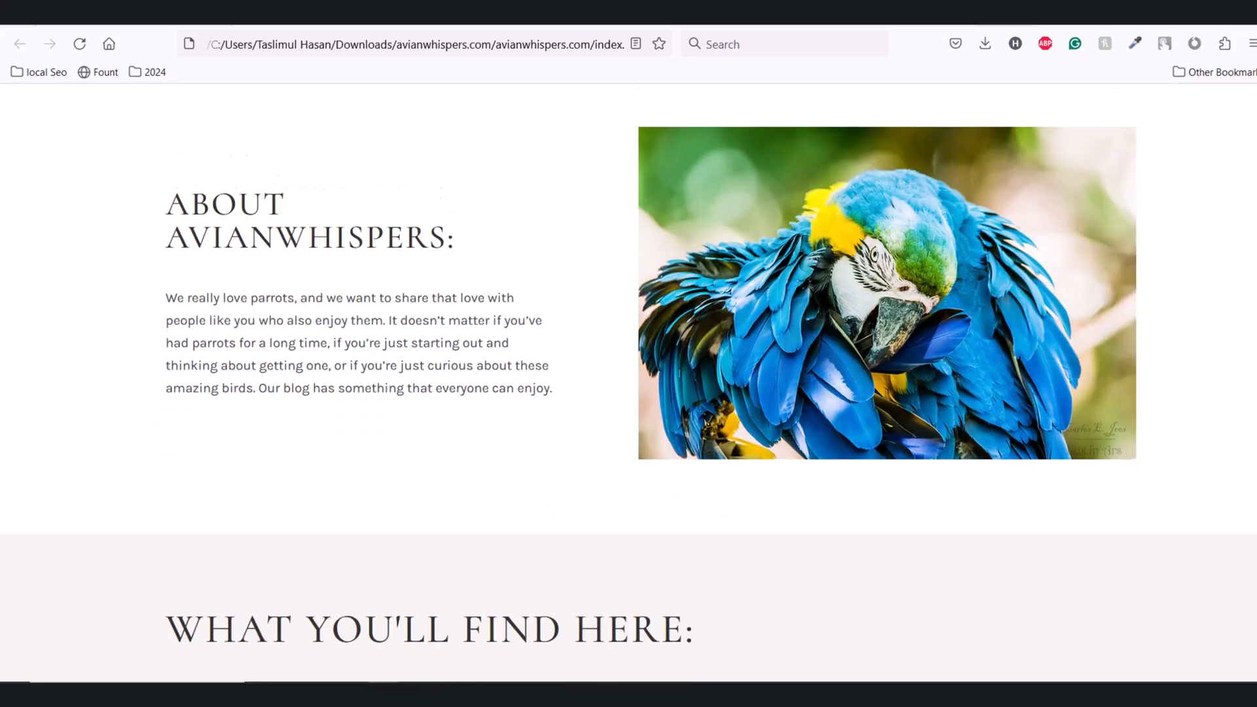
scroll(down, 3)
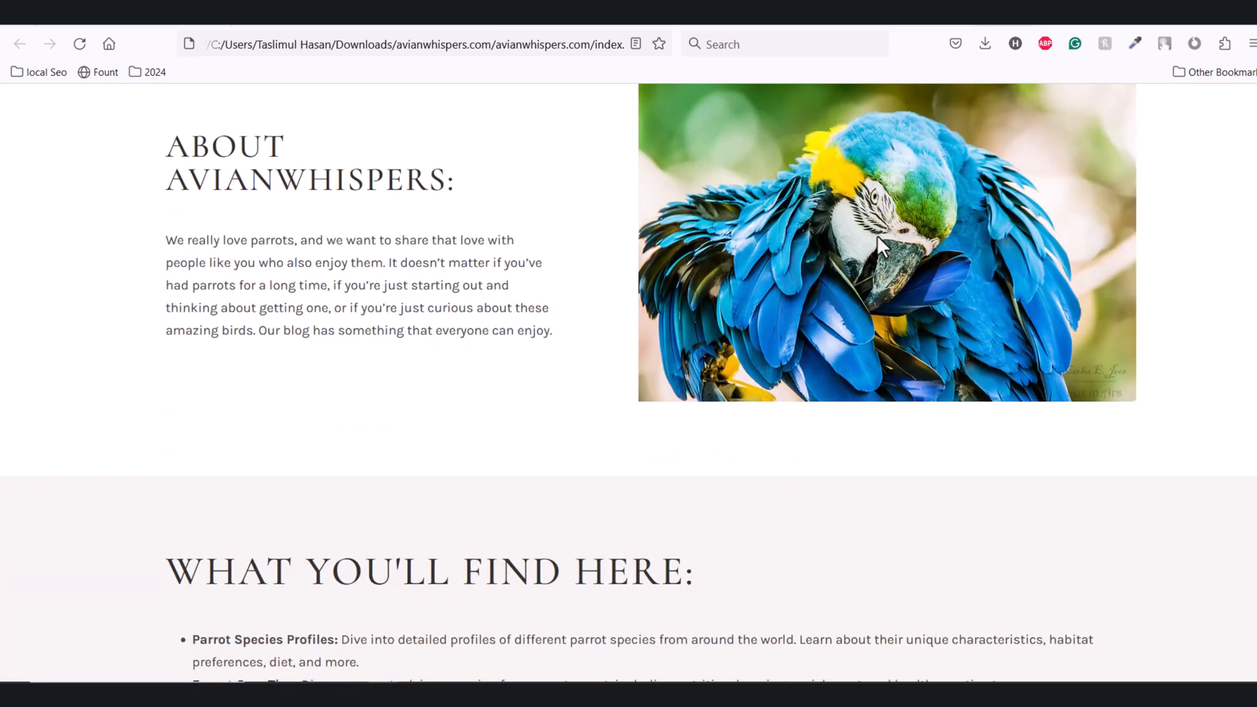
right_click(881, 249)
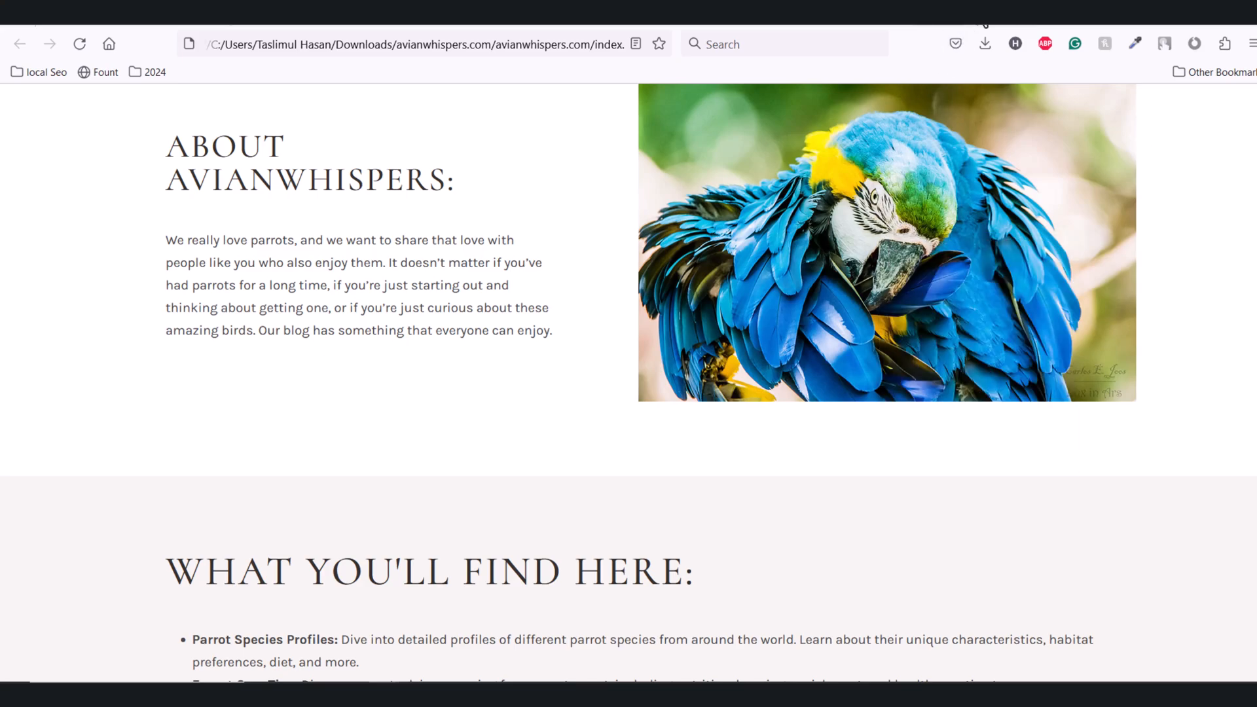
right_click(417, 43)
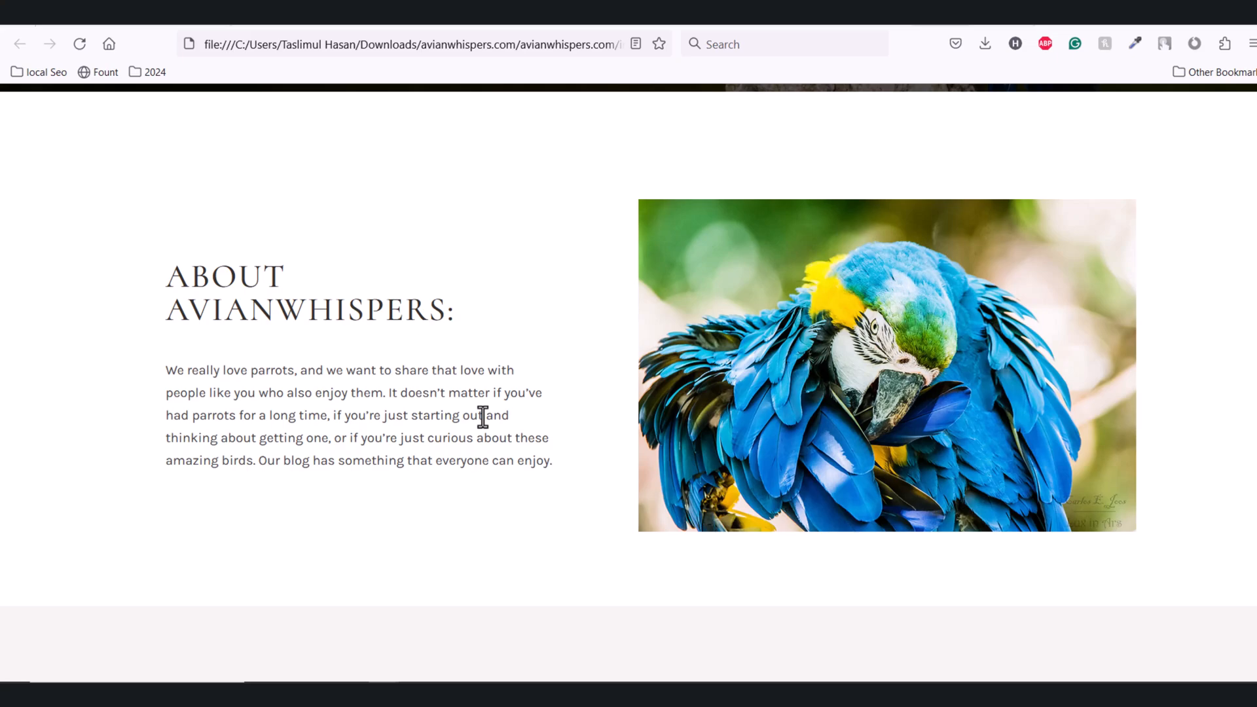
mouse_move(530, 535)
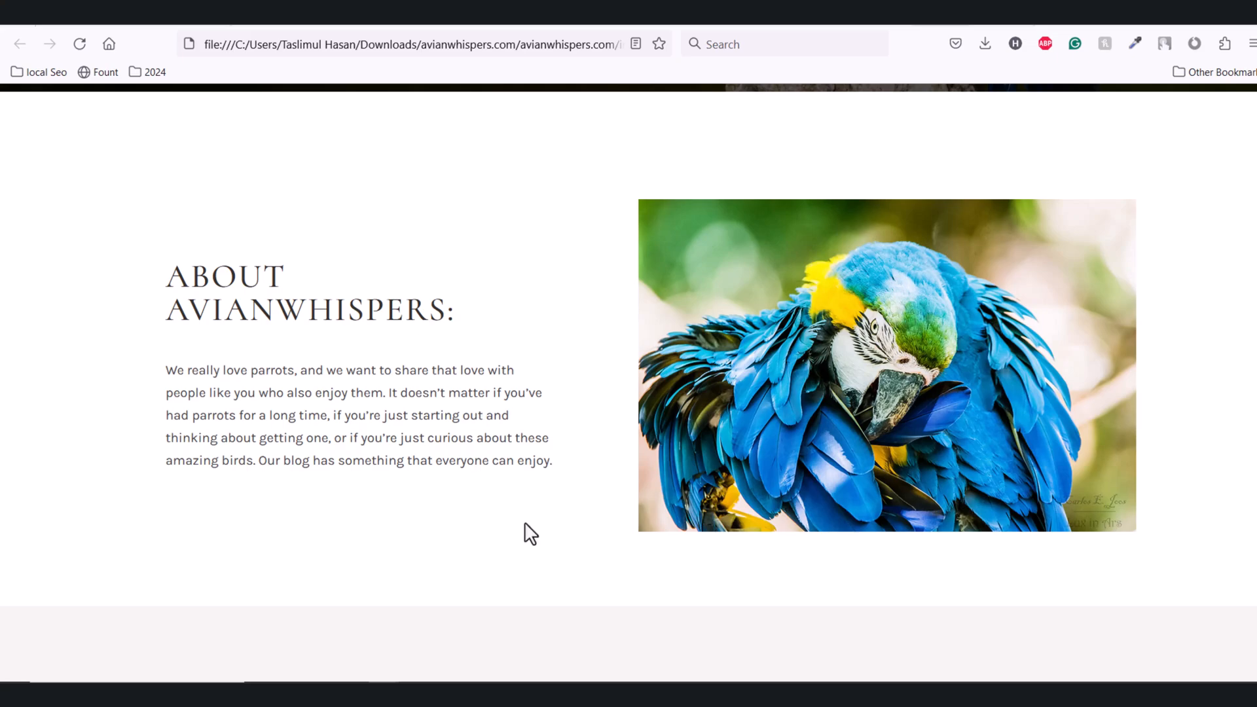